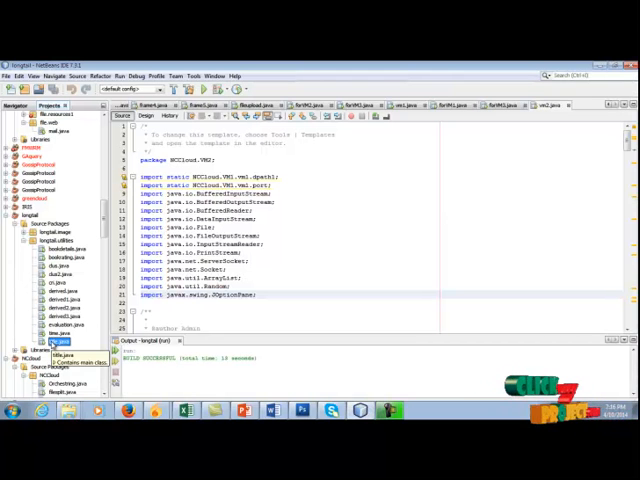
# Run the main class file from the Projects tree to launch the Book Ratings window.
pyautogui.rightClick(60, 340)
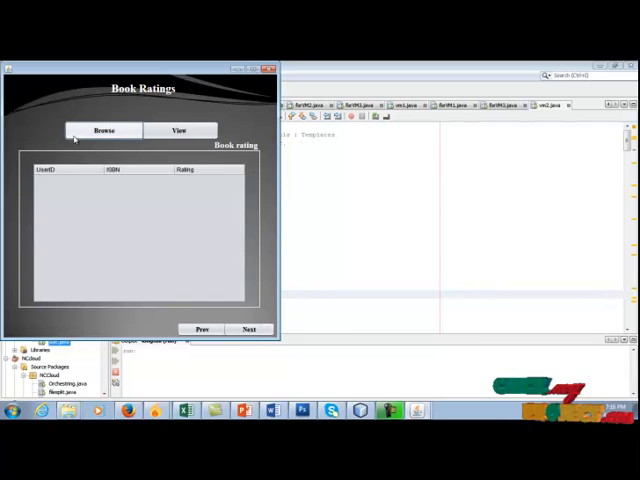
# Load BX-Book-Ratings.csv as the ratings dataset and advance to the Book Details page.
pyautogui.click(104, 130)
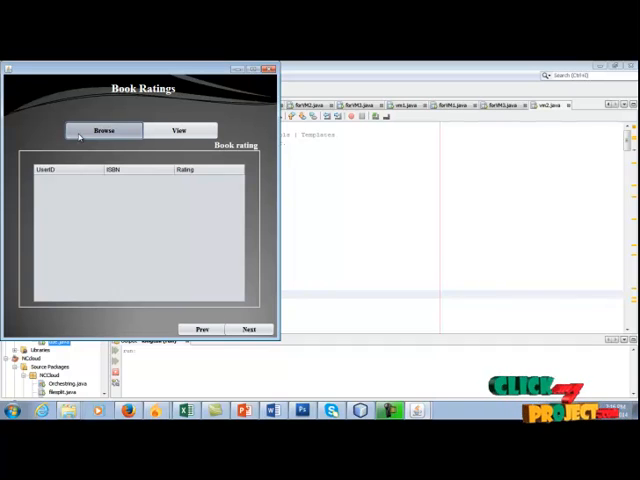
pyautogui.click(104, 130)
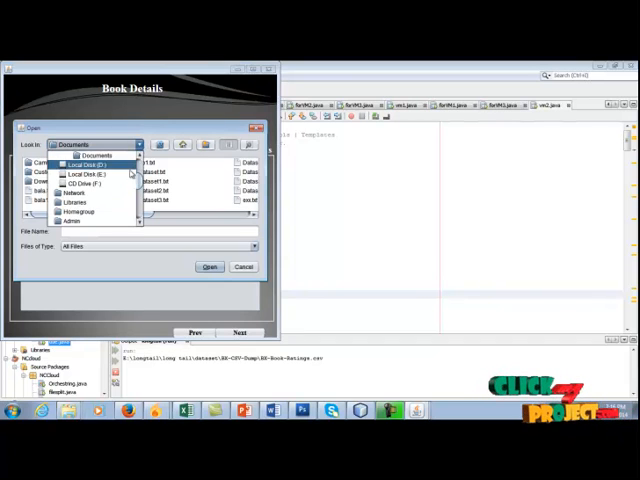
# Open BX-Books.csv from E:\balram\dataset as the book details file.
pyautogui.click(87, 173)
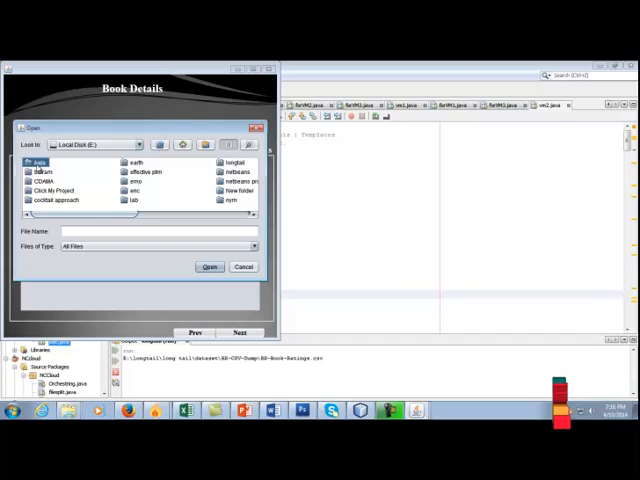
pyautogui.click(137, 144)
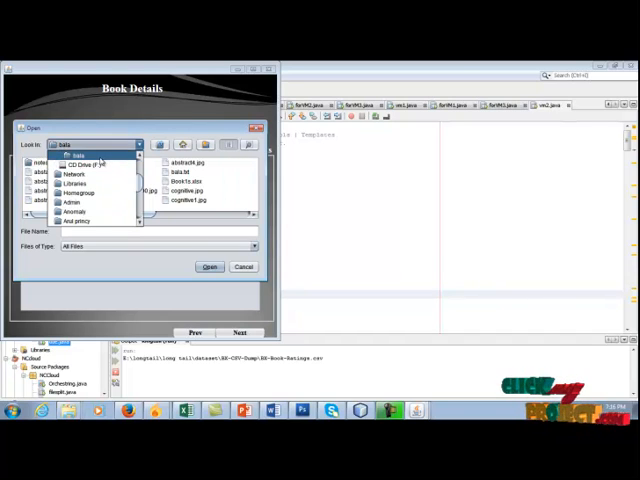
pyautogui.click(70, 171)
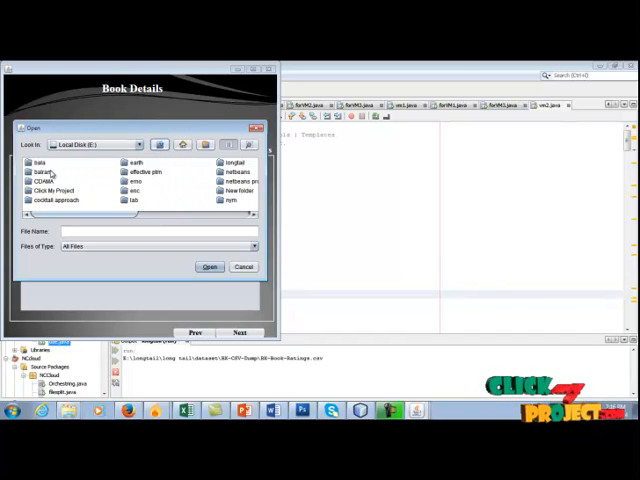
pyautogui.doubleClick(43, 171)
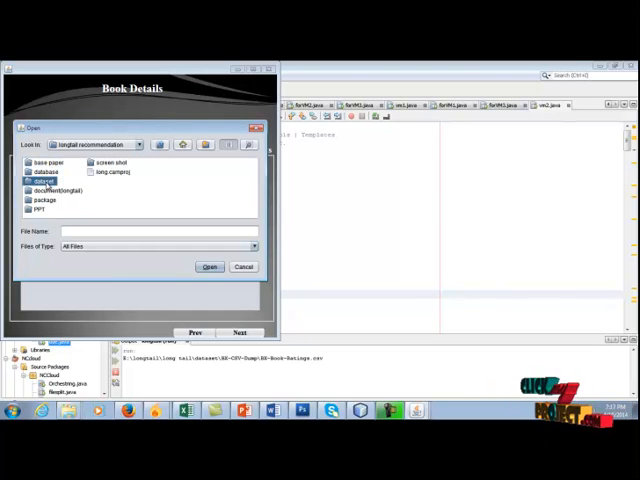
pyautogui.doubleClick(44, 180)
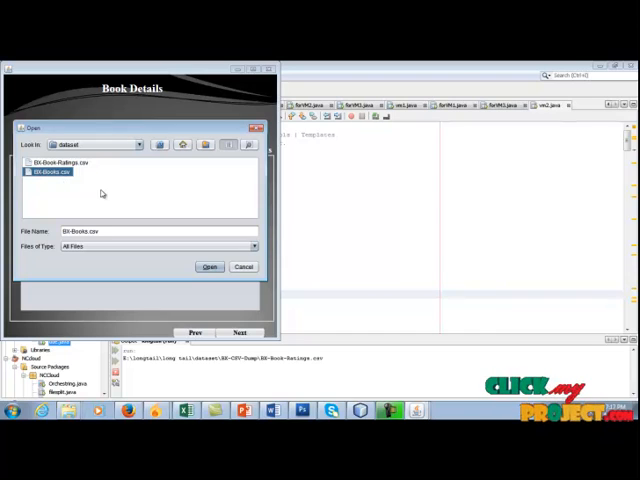
pyautogui.click(209, 266)
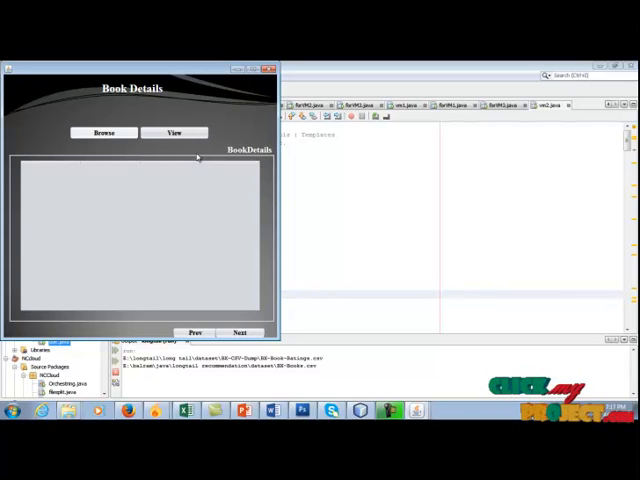
pyautogui.moveTo(172, 150)
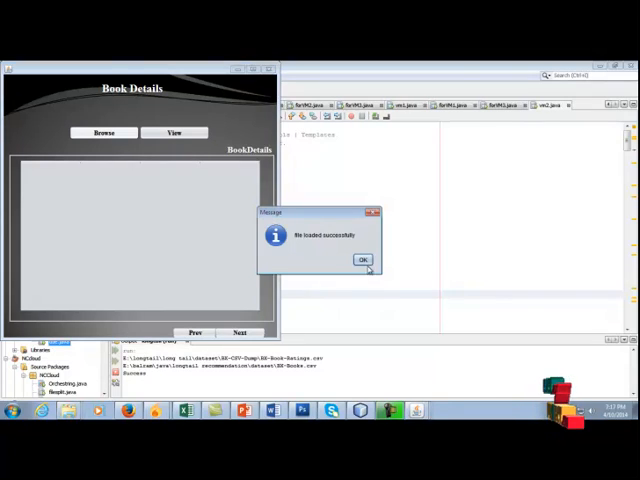
# Confirm the file-loaded message, then advance to the Derived Variables page.
pyautogui.click(364, 260)
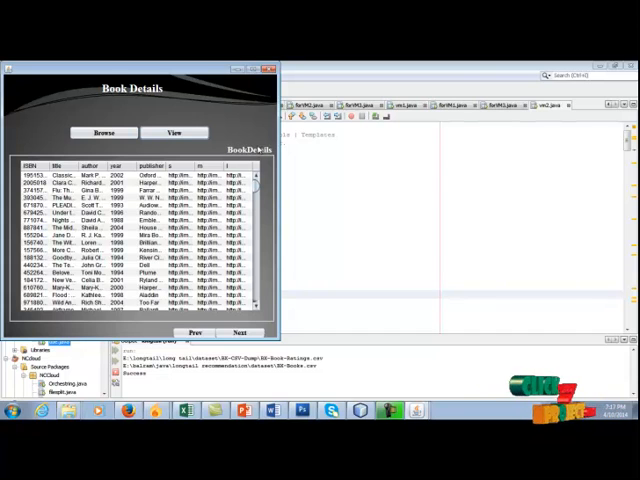
pyautogui.moveTo(258, 147)
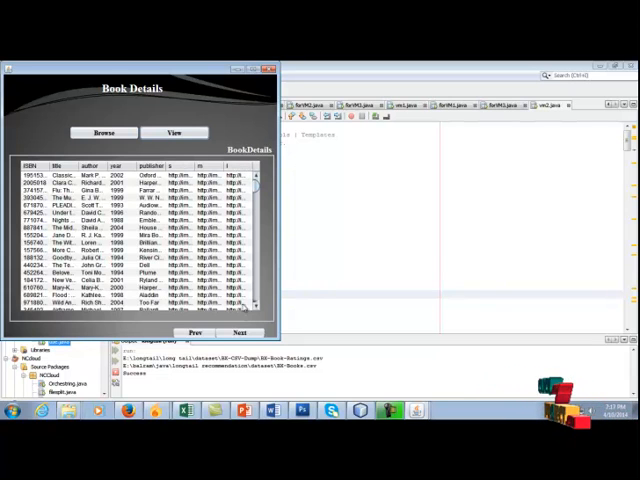
pyautogui.click(240, 332)
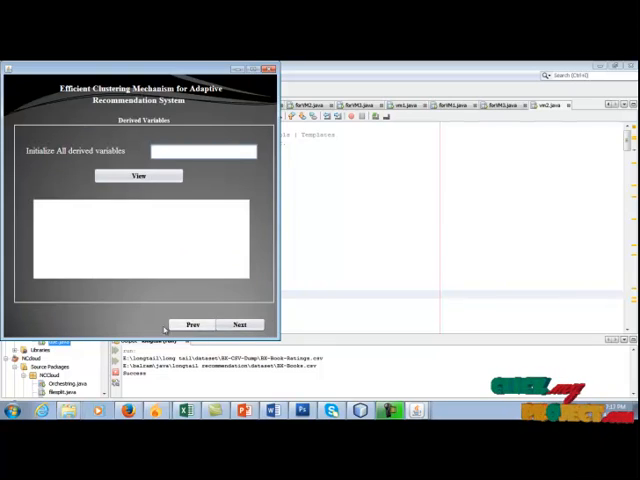
pyautogui.moveTo(180, 140)
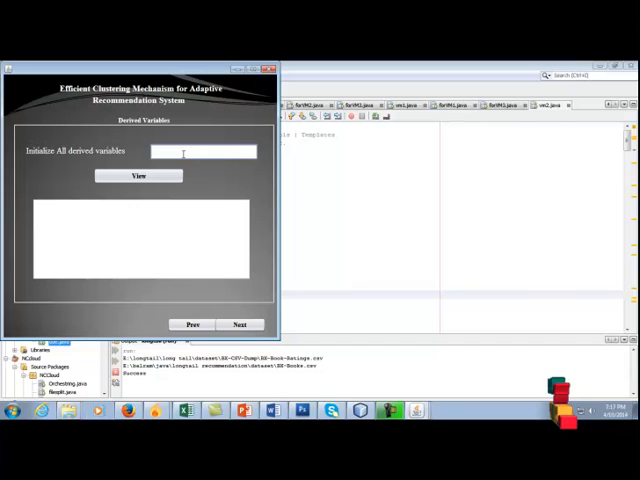
# Initialize all derived variables to 0.
pyautogui.write('0')
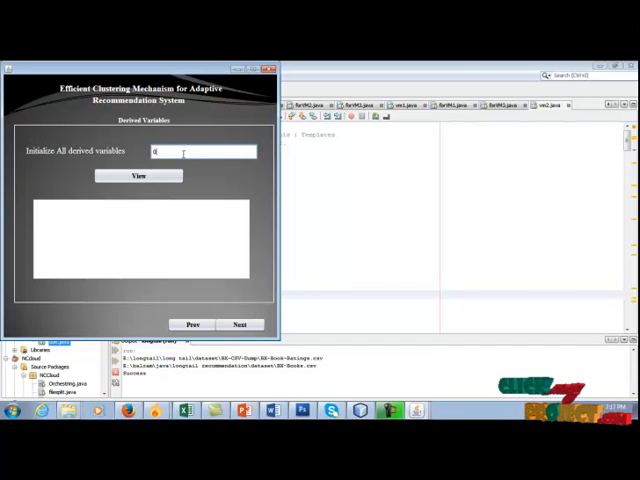
pyautogui.click(138, 175)
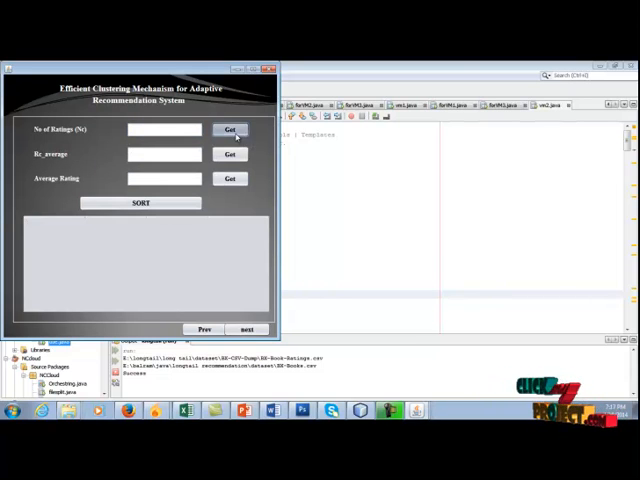
# Compute rating count 10000 and Rc_average 19747, sort ratings, and open Item related DV.
pyautogui.click(229, 129)
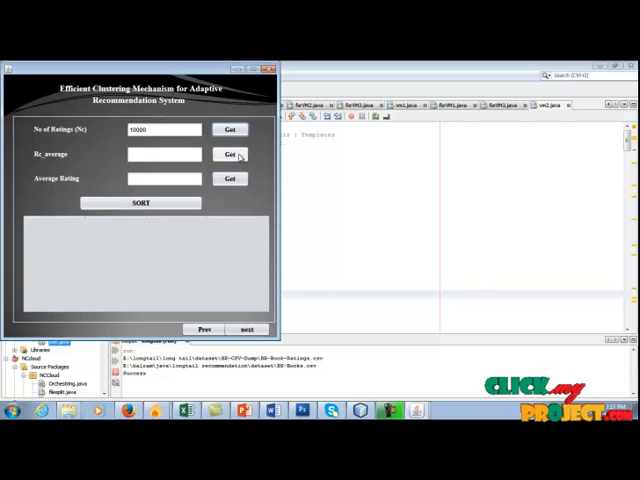
pyautogui.click(230, 154)
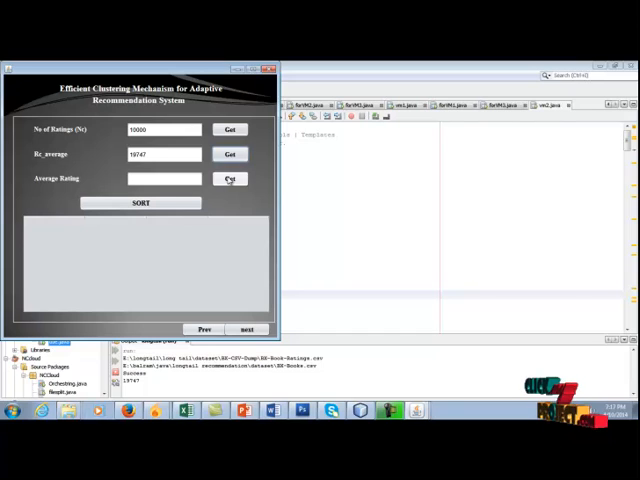
pyautogui.click(229, 179)
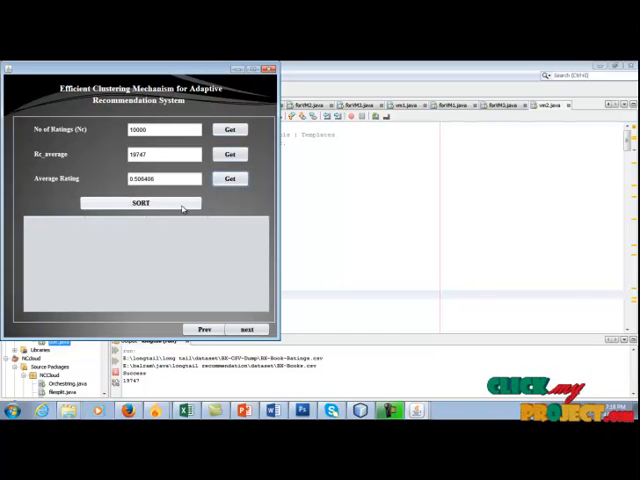
pyautogui.click(140, 202)
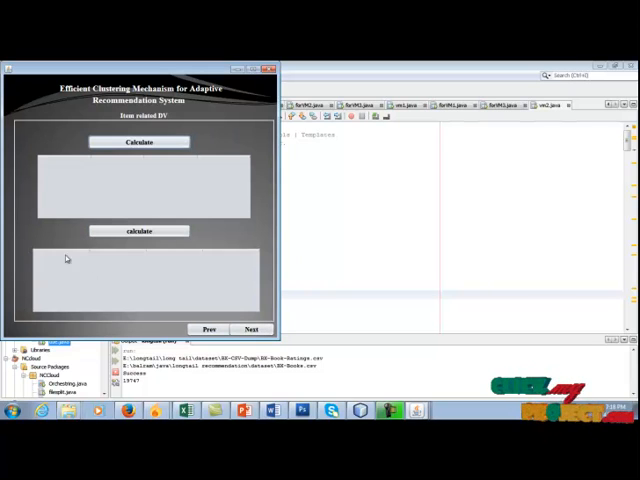
# Calculate item average, quantity, likability and the second per-ISBN table, then go to Customer related DV.
pyautogui.click(140, 141)
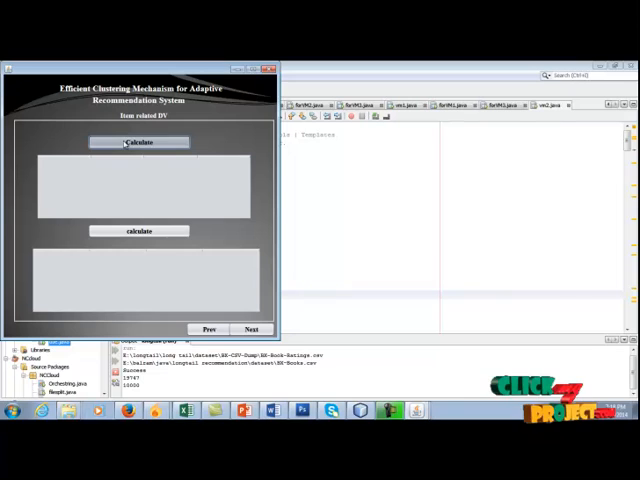
pyautogui.click(139, 141)
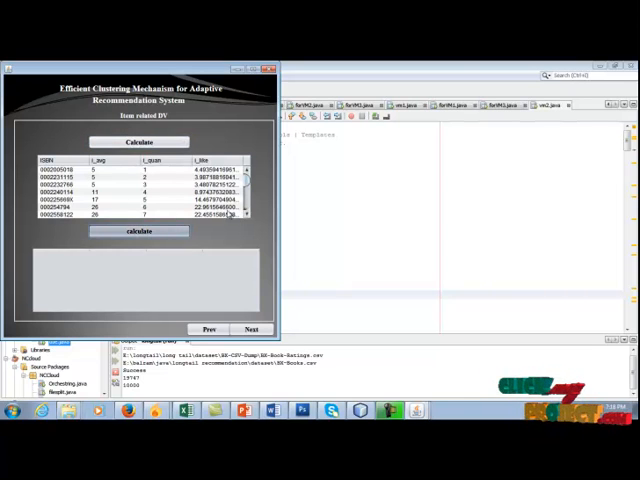
pyautogui.click(138, 231)
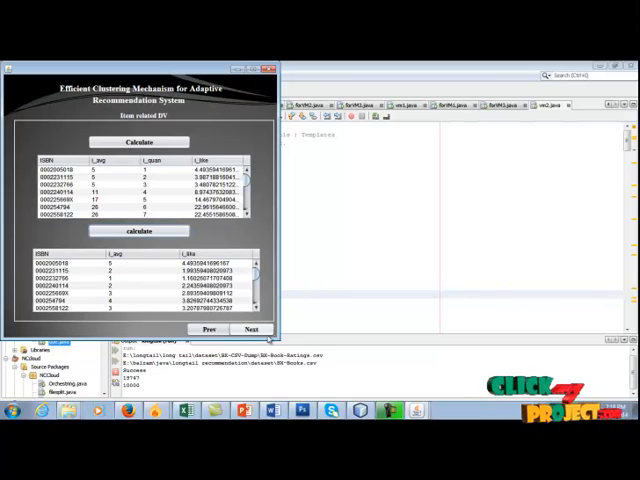
pyautogui.click(250, 329)
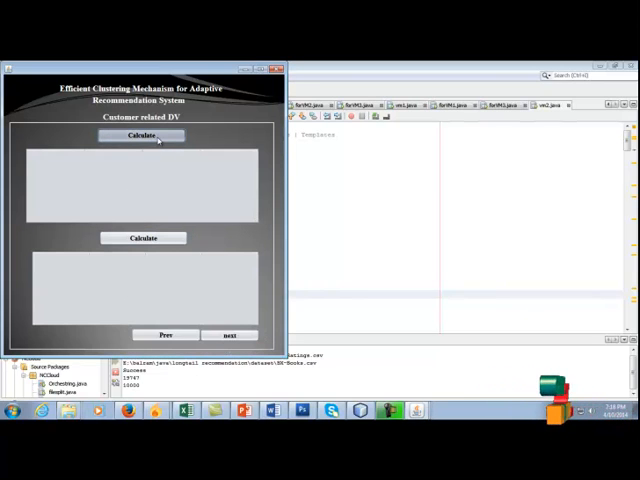
# Calculate customer averages, quantities, seen ratings and the second per-user table, then continue.
pyautogui.click(140, 135)
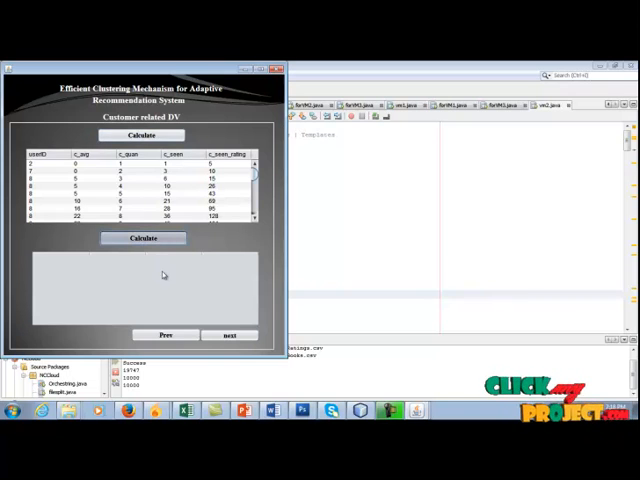
pyautogui.click(143, 238)
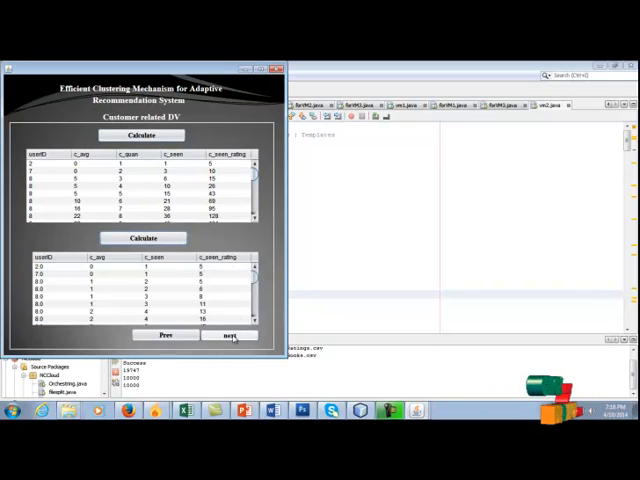
pyautogui.click(233, 335)
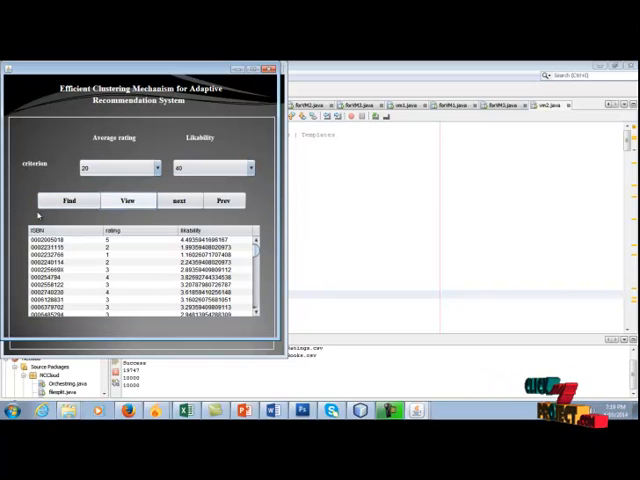
# Advance from the rating 20 / likability 40 criterion page to Distance and Ranking.
pyautogui.click(178, 200)
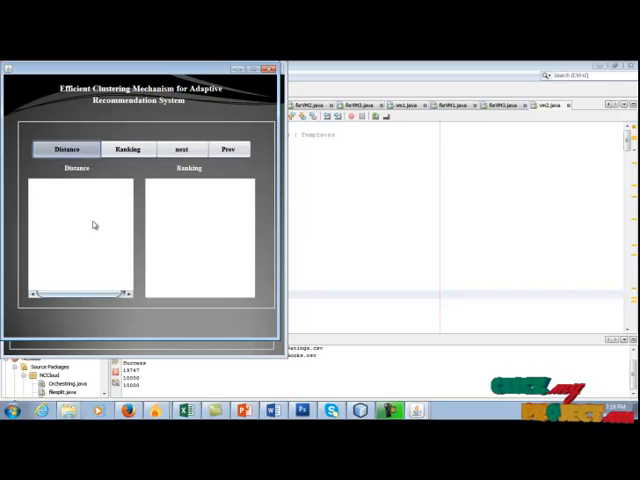
# Compute per-ISBN distances, rank the items, and open the threshold-200 popularity page.
pyautogui.click(66, 149)
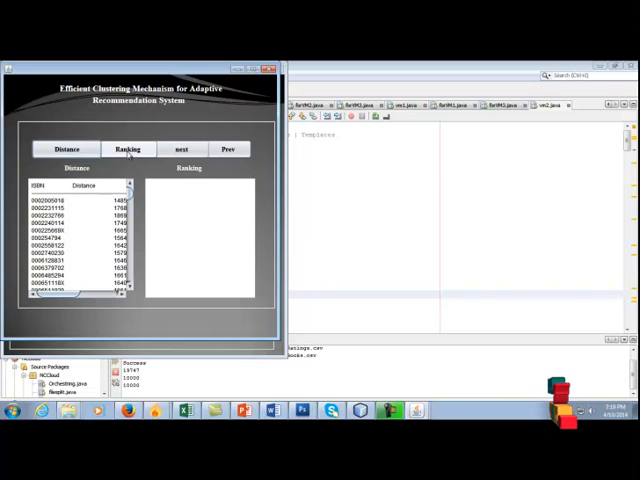
pyautogui.click(127, 149)
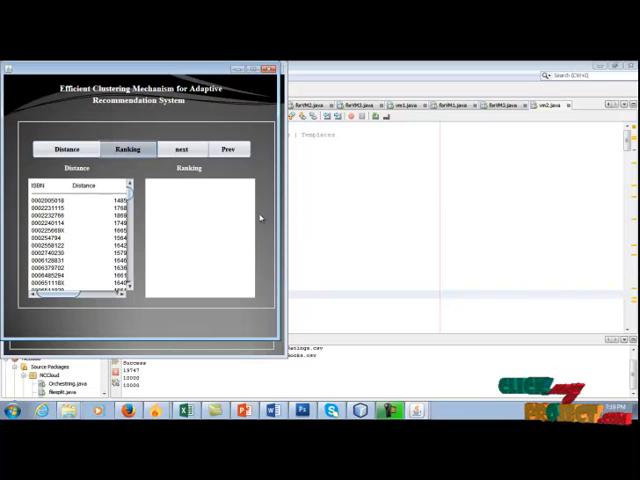
pyautogui.click(127, 148)
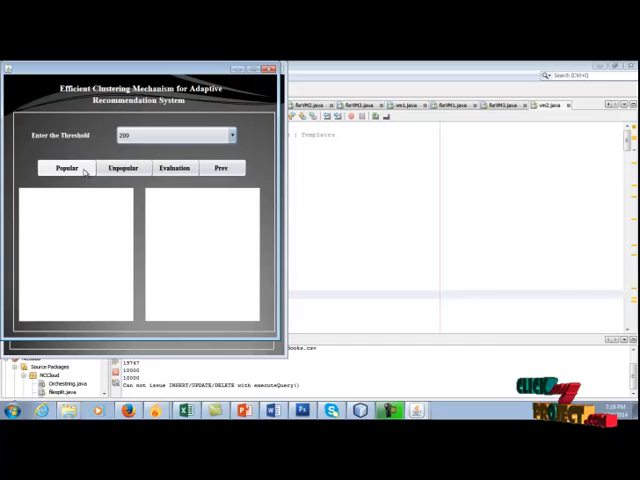
# List popular items at threshold 200, then open Performance Measurements showing RMSE 230.2064765413038.
pyautogui.click(65, 167)
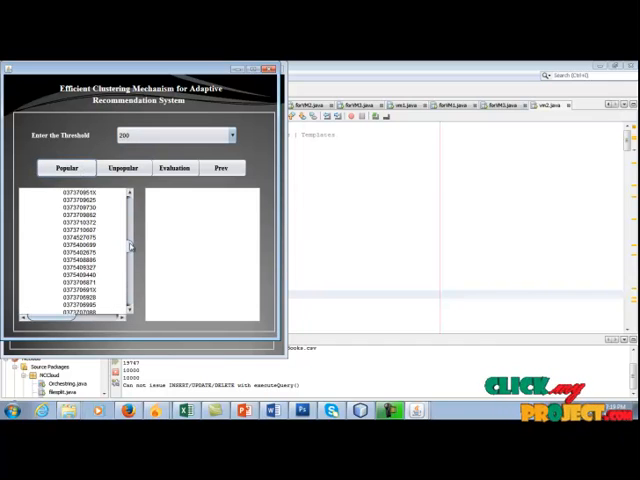
pyautogui.click(65, 167)
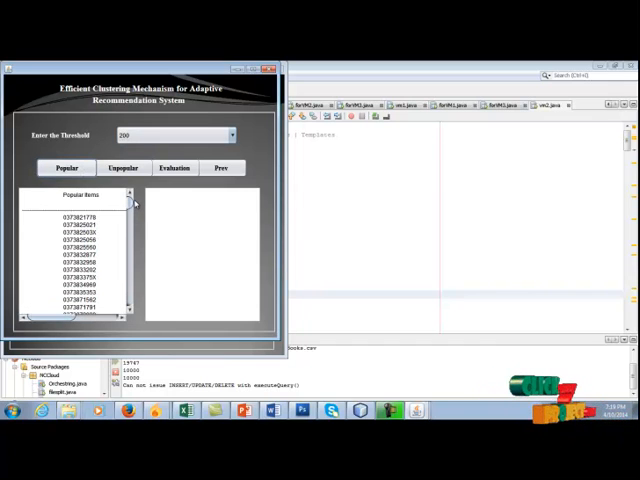
pyautogui.click(124, 167)
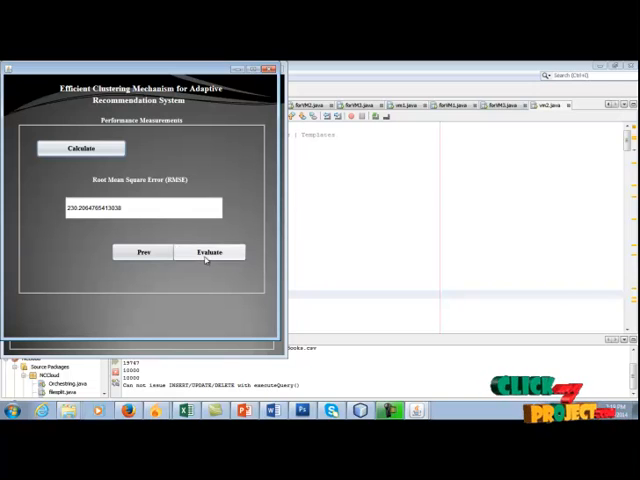
# Display the RMSE error-rate bar chart comparing AC and TC methods, with TC far higher.
pyautogui.click(210, 251)
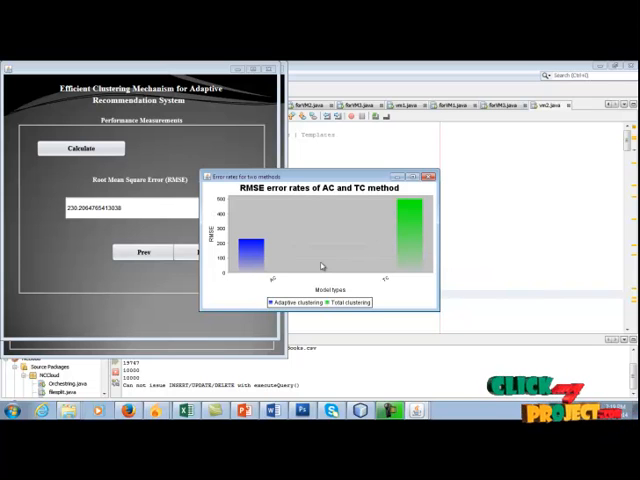
pyautogui.moveTo(405, 266)
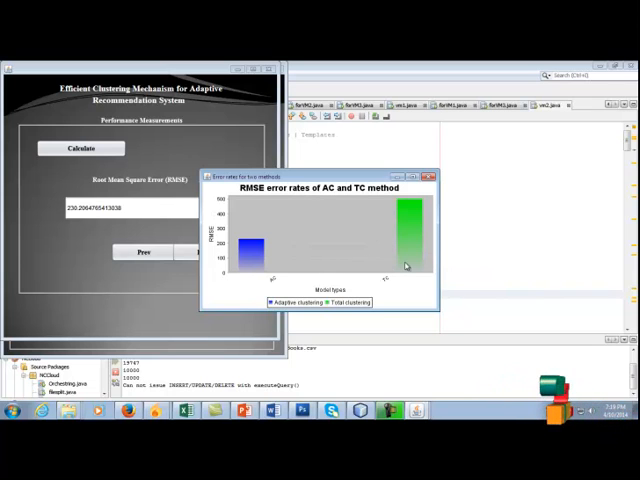
pyautogui.moveTo(328, 258)
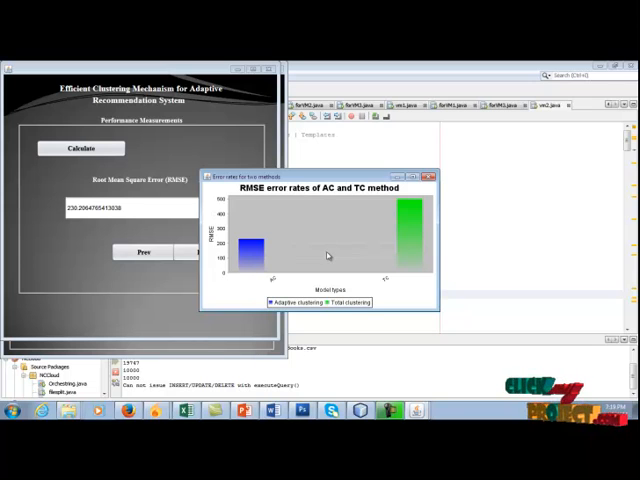